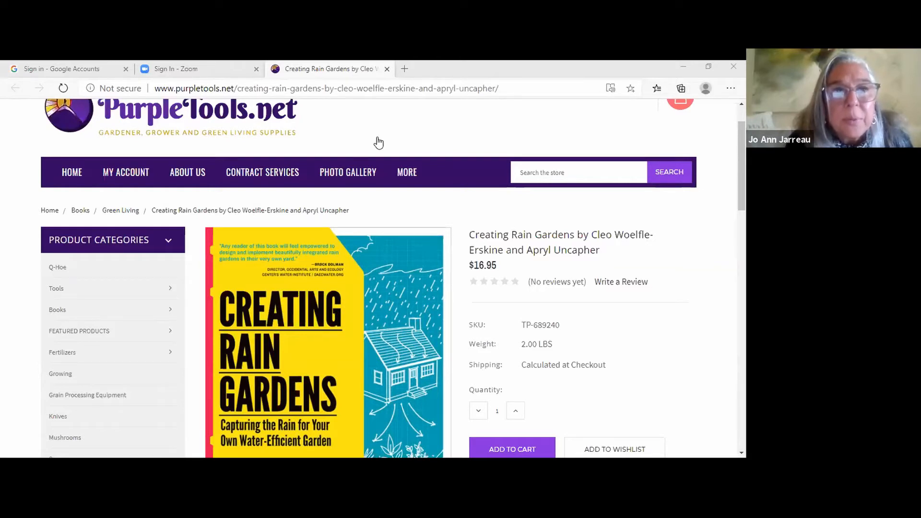
mouse_move(436, 123)
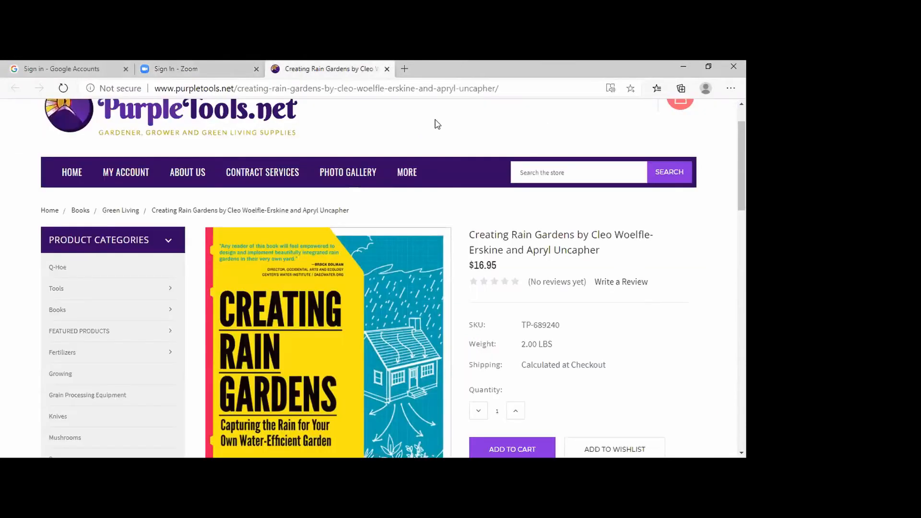
mouse_move(20, 63)
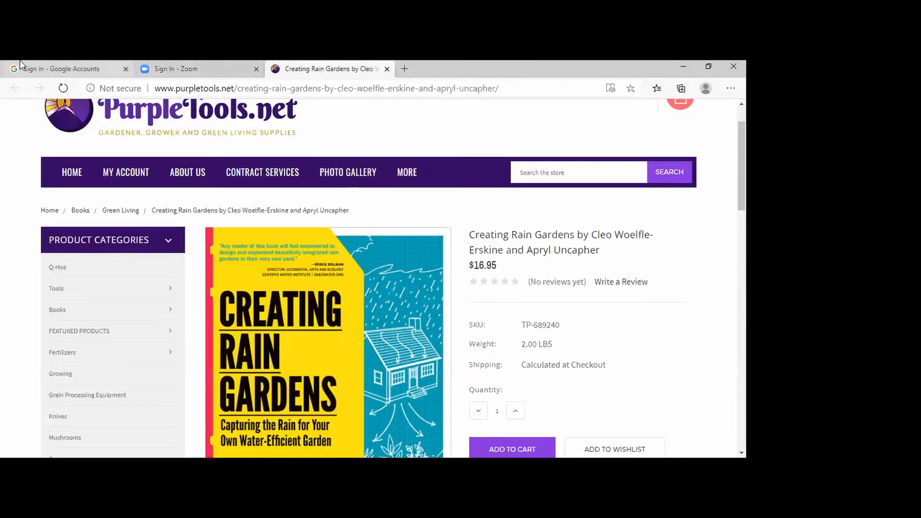
- Switch to the 'Sign in - Google Accounts' tab showing the Zoom account chooser
left_click(65, 68)
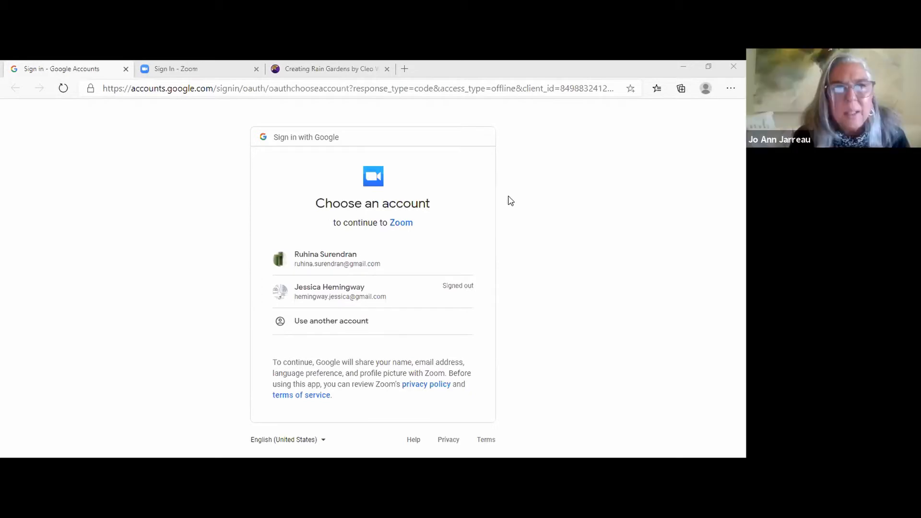
mouse_move(394, 192)
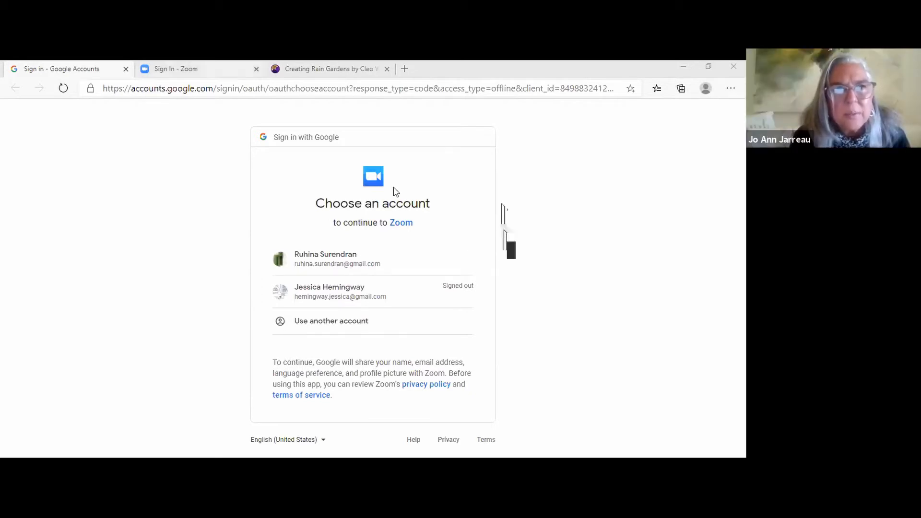
- Return via the Zoom tab to the Creating Rain Gardens page and scroll to its description
left_click(336, 258)
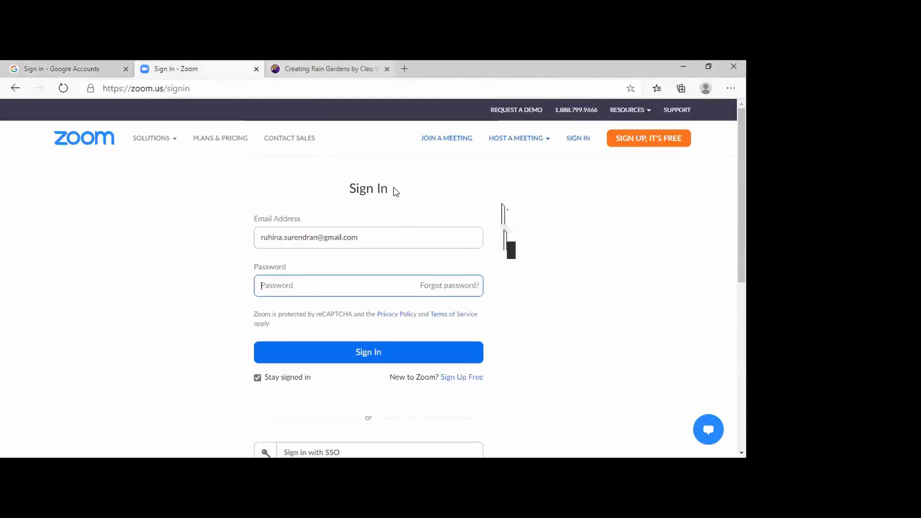
left_click(329, 68)
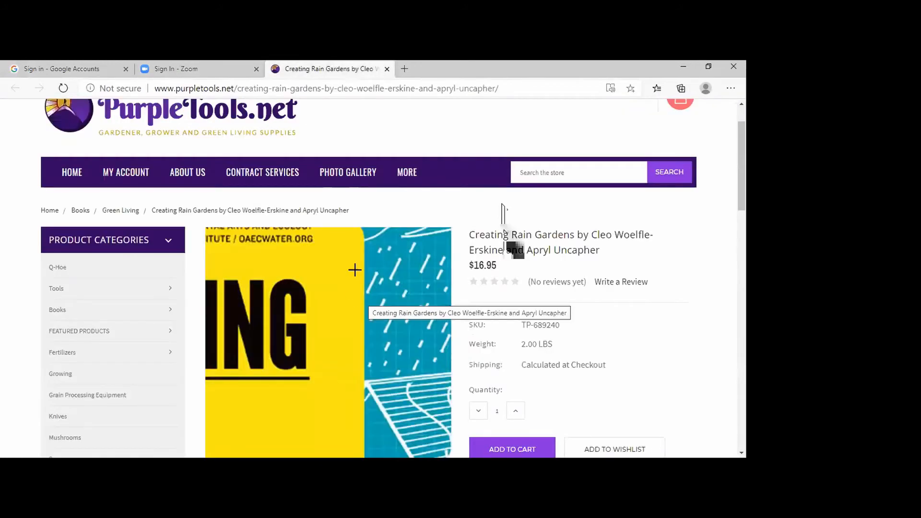
scroll("down", 3)
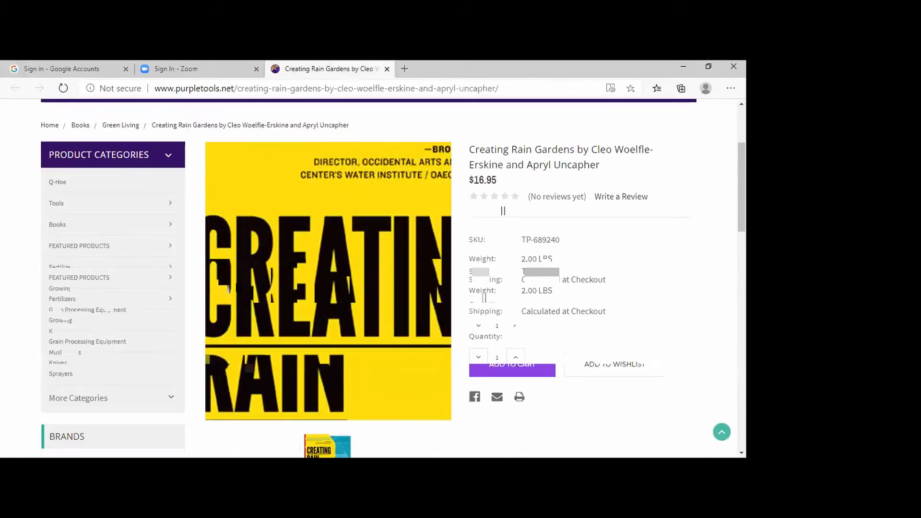
scroll("down", 3)
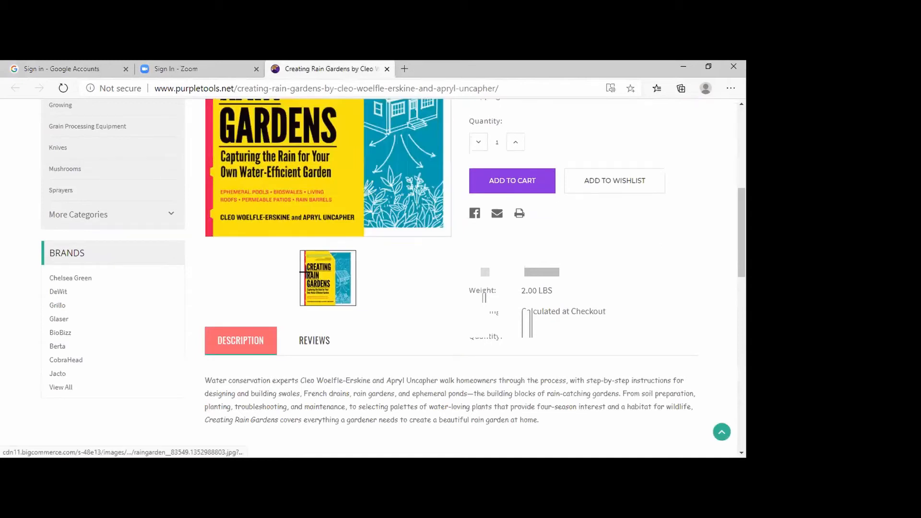
scroll("up", 3)
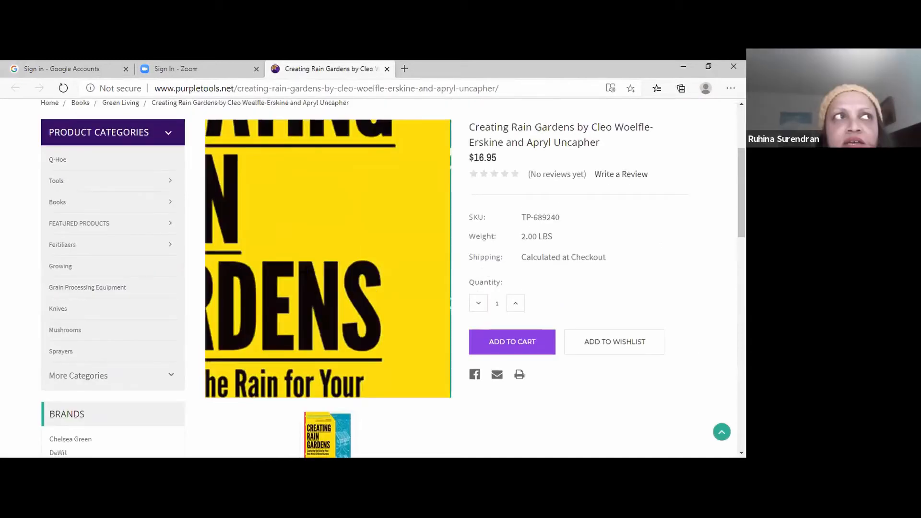